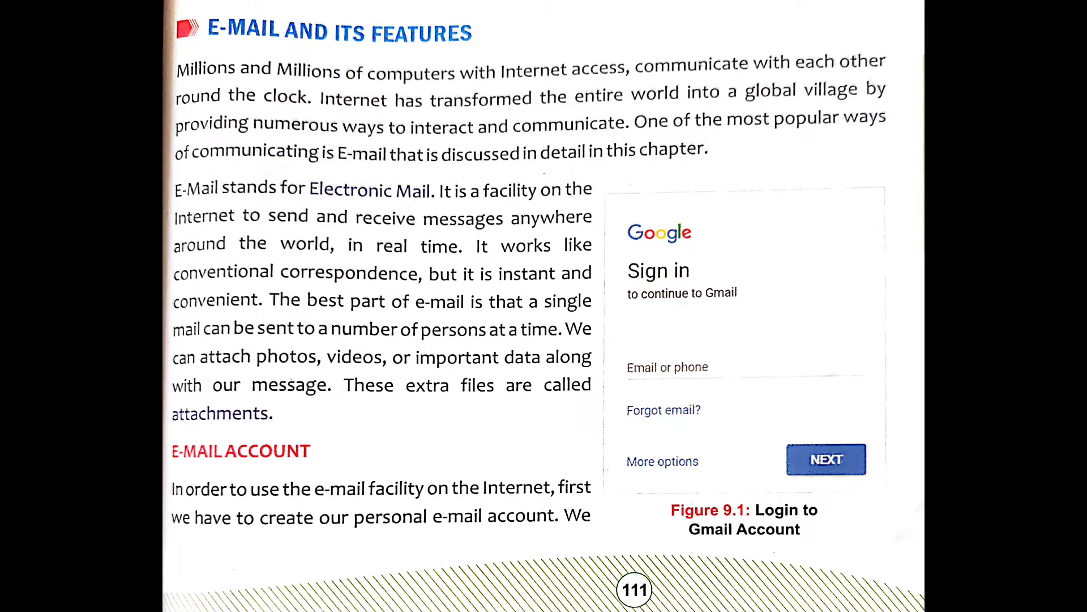
pyautogui.scroll(-3)
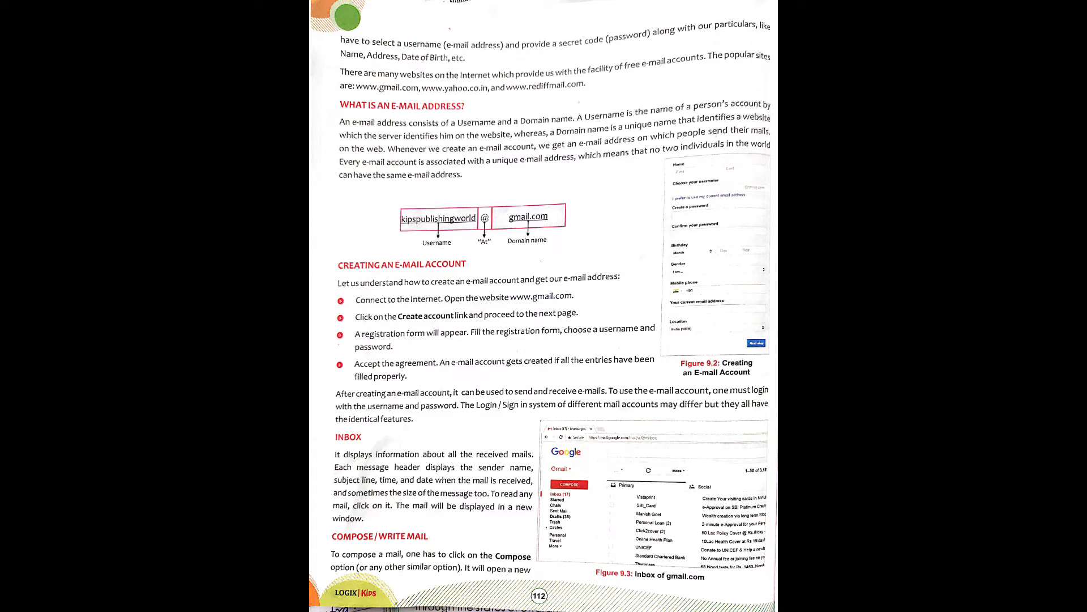
pyautogui.scroll(-3)
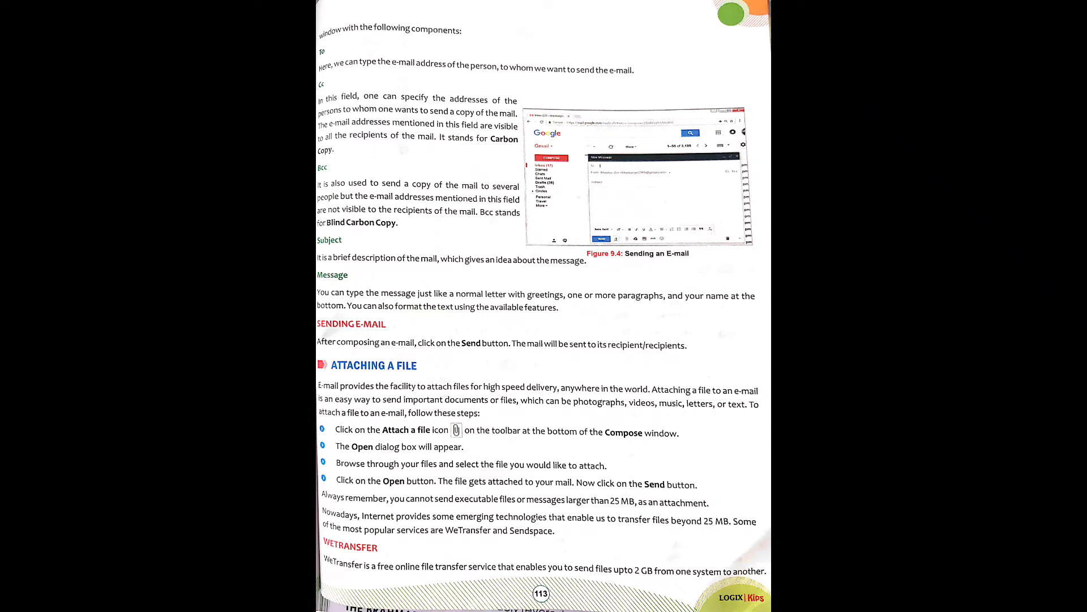
pyautogui.scroll(-3)
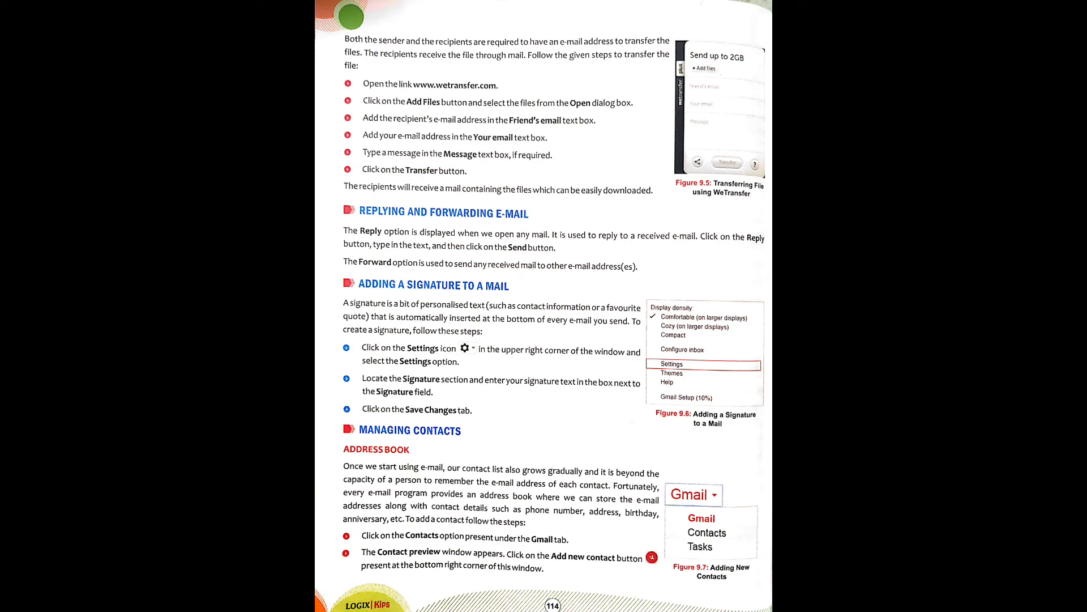